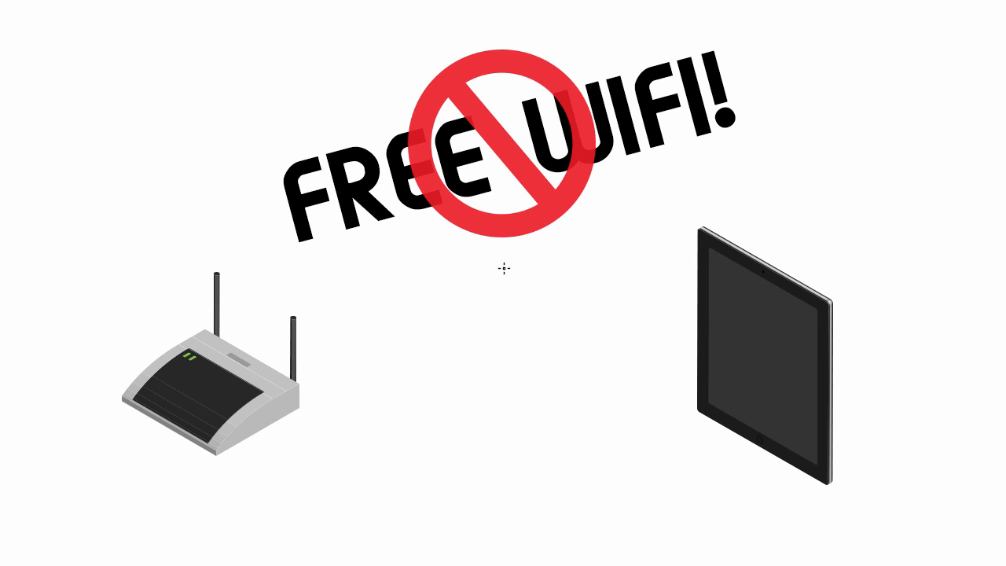
mouse_move(506, 262)
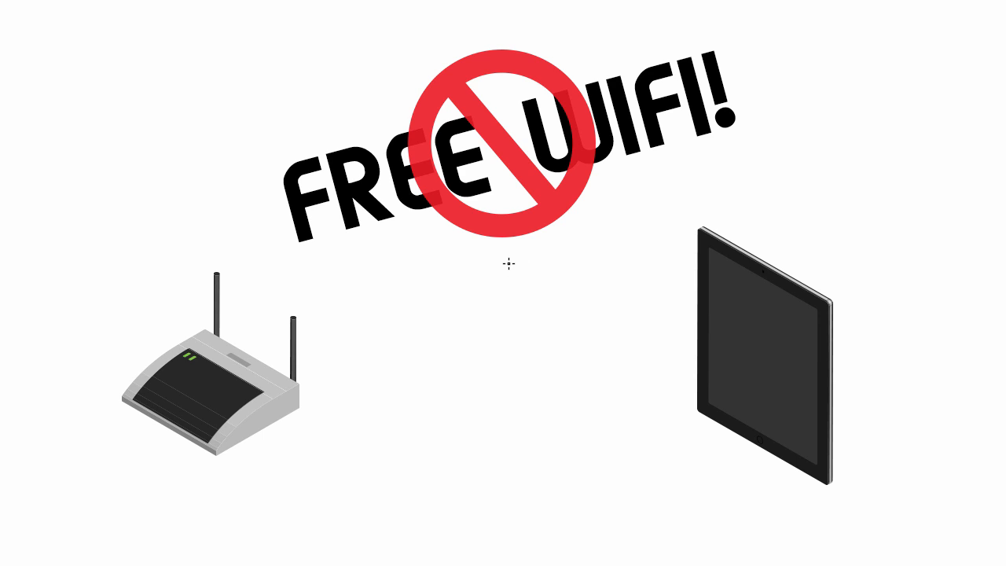
mouse_move(517, 270)
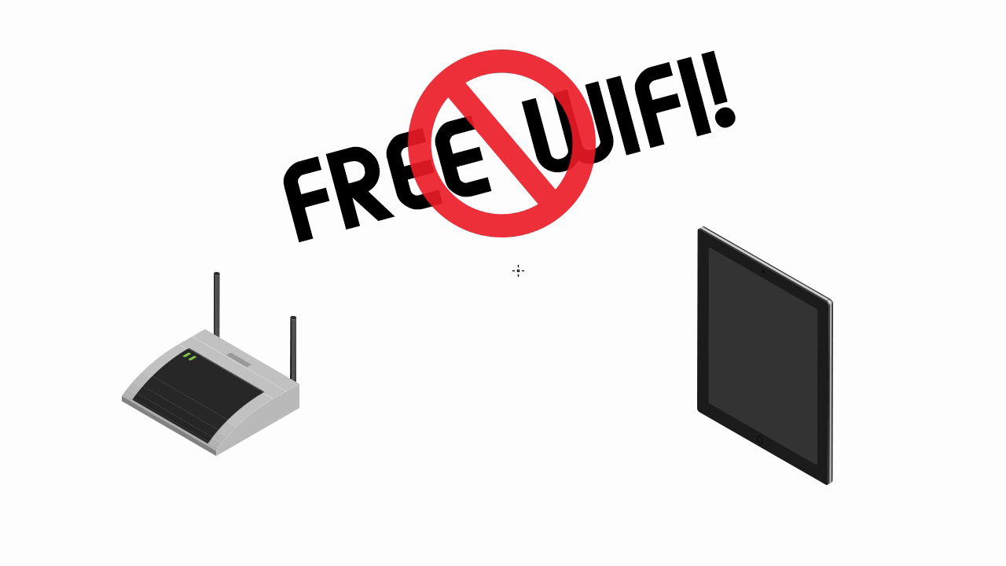
mouse_move(467, 290)
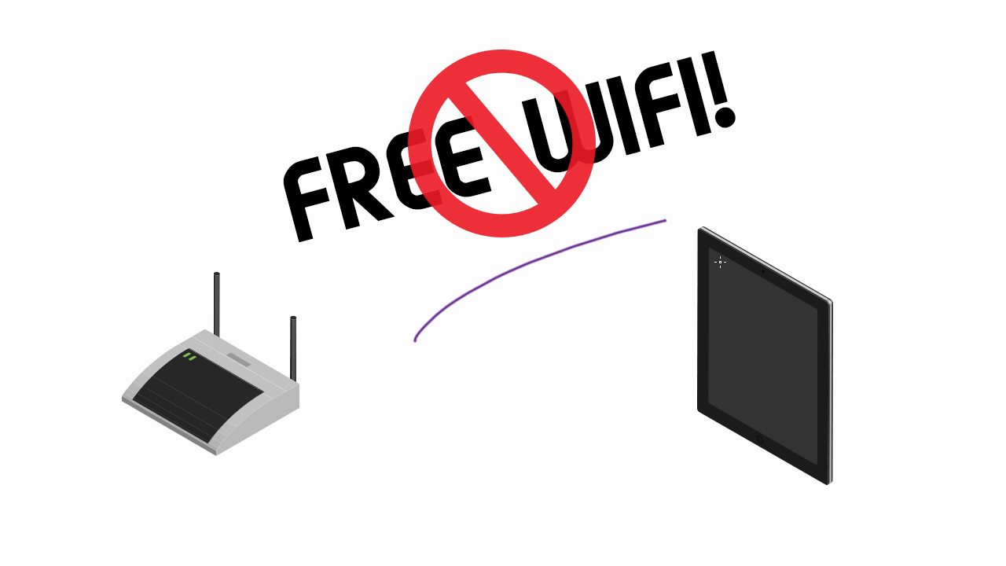
mouse_move(682, 273)
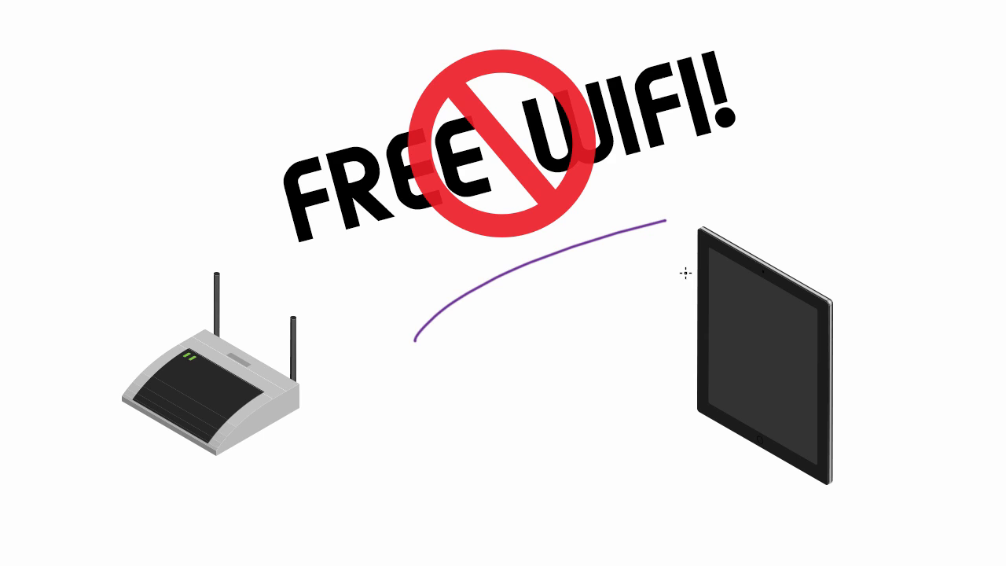
mouse_move(446, 318)
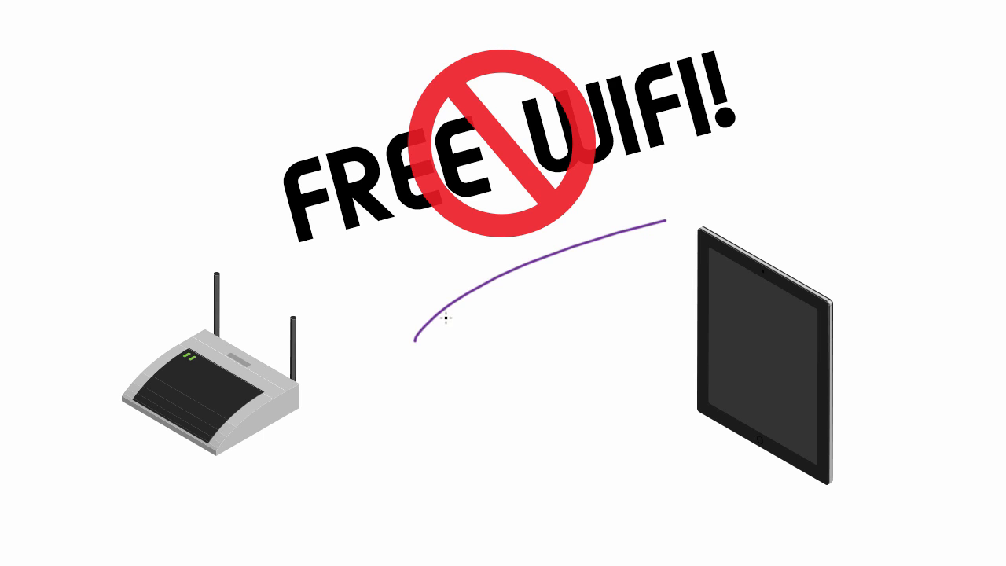
mouse_move(475, 302)
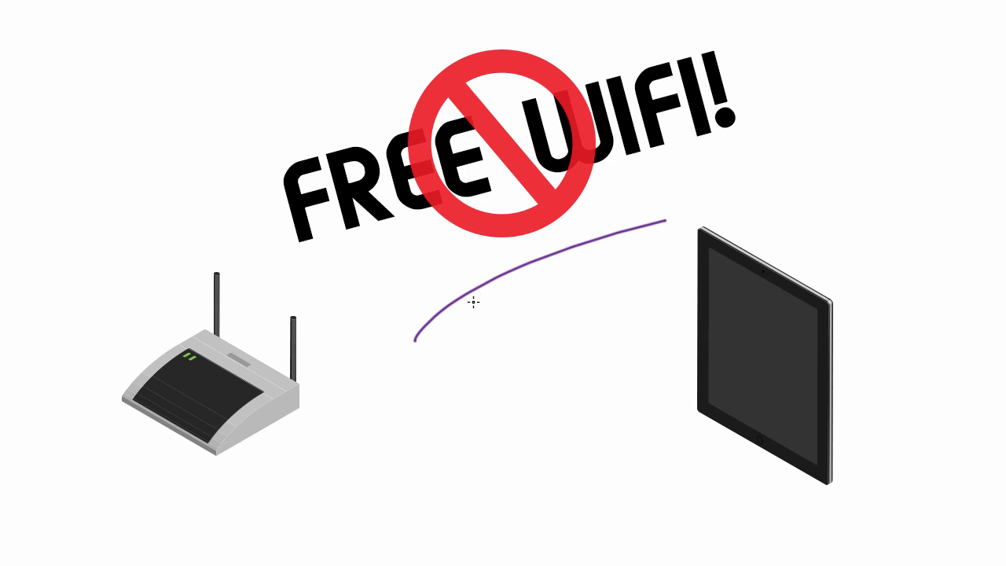
mouse_move(486, 290)
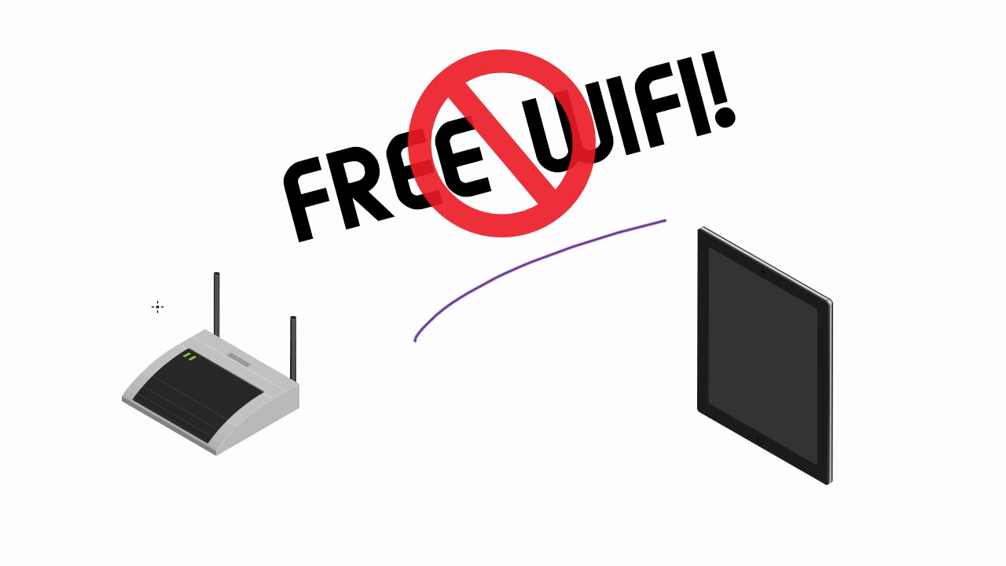
Draw a curved purple connection line from the router to the tablet under the crossed-out FREE WIFI sign.
left_click_drag(157, 307, 550, 280)
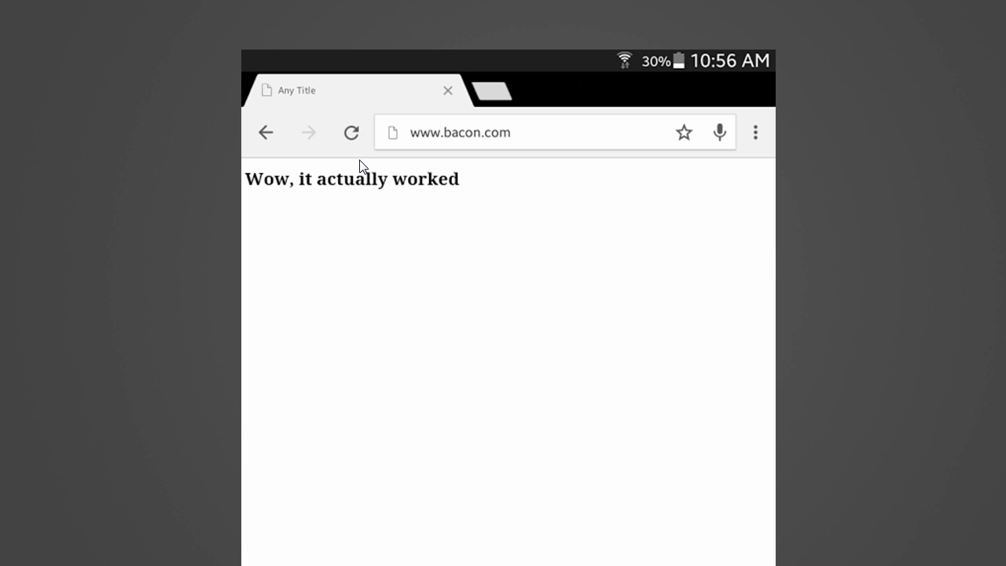
mouse_move(371, 160)
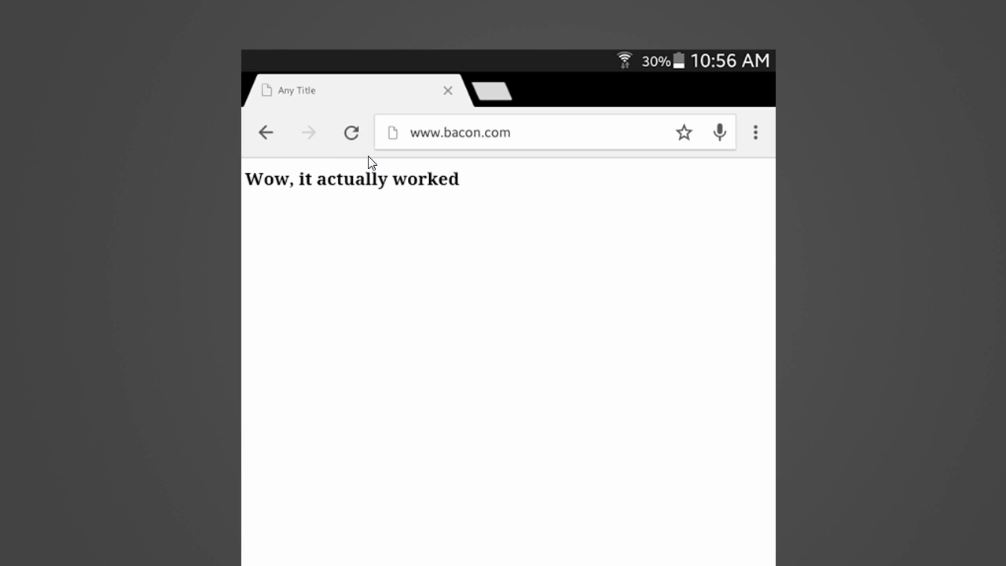
mouse_move(421, 102)
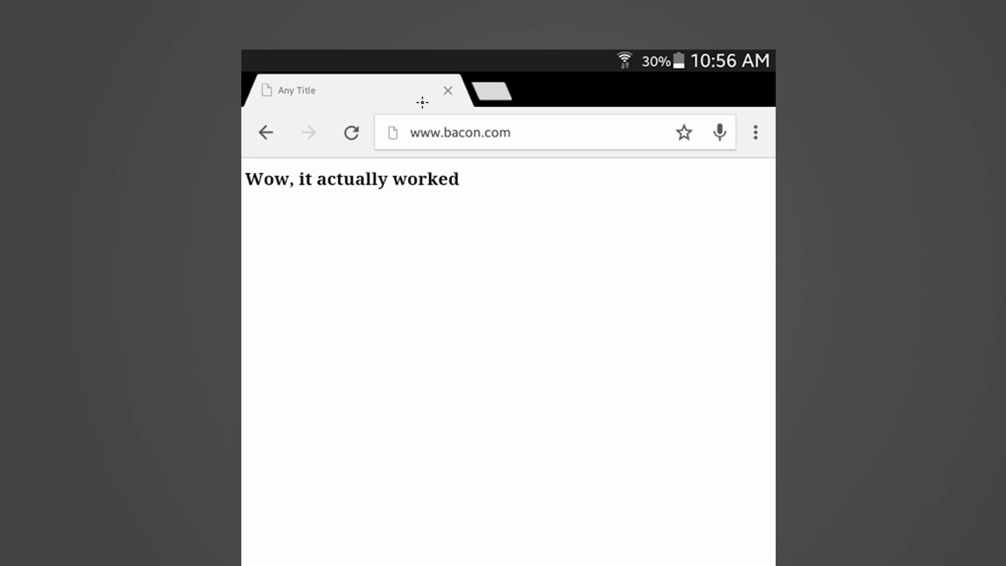
mouse_move(446, 113)
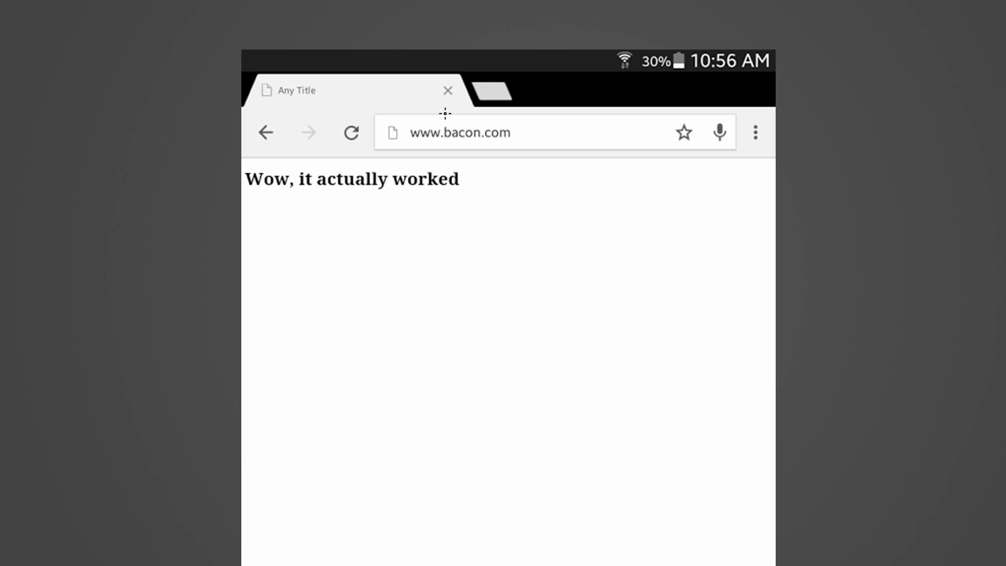
mouse_move(426, 122)
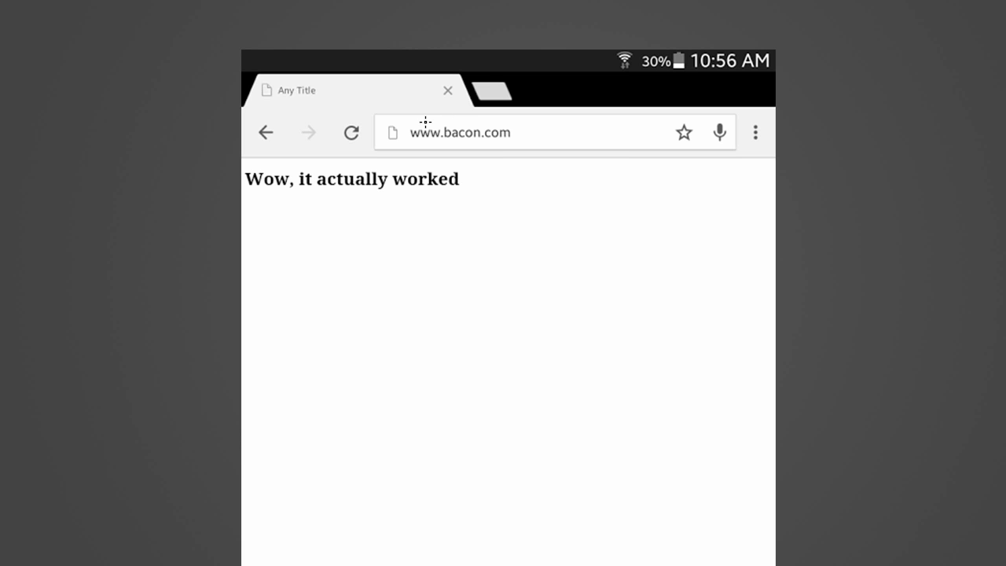
mouse_move(440, 122)
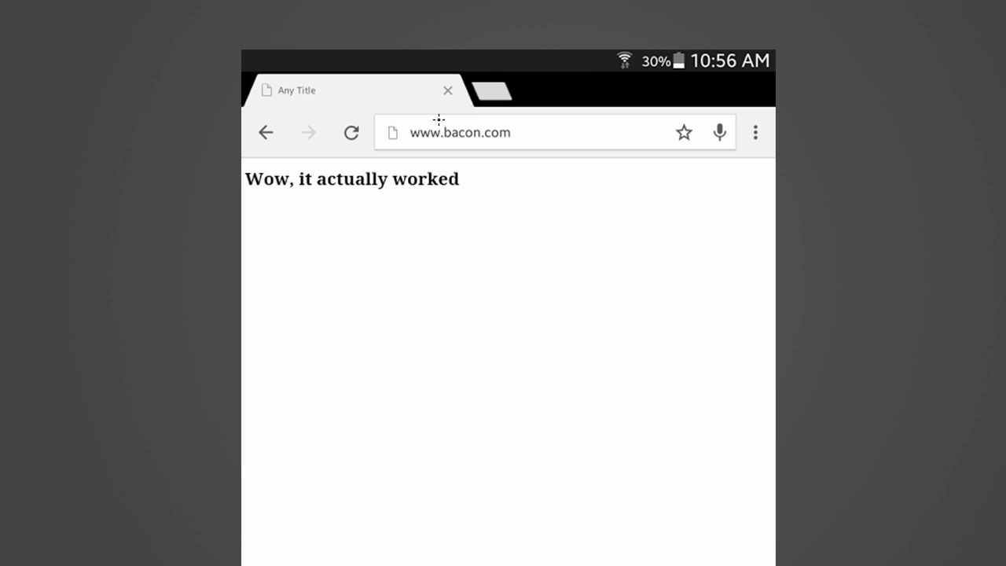
mouse_move(437, 113)
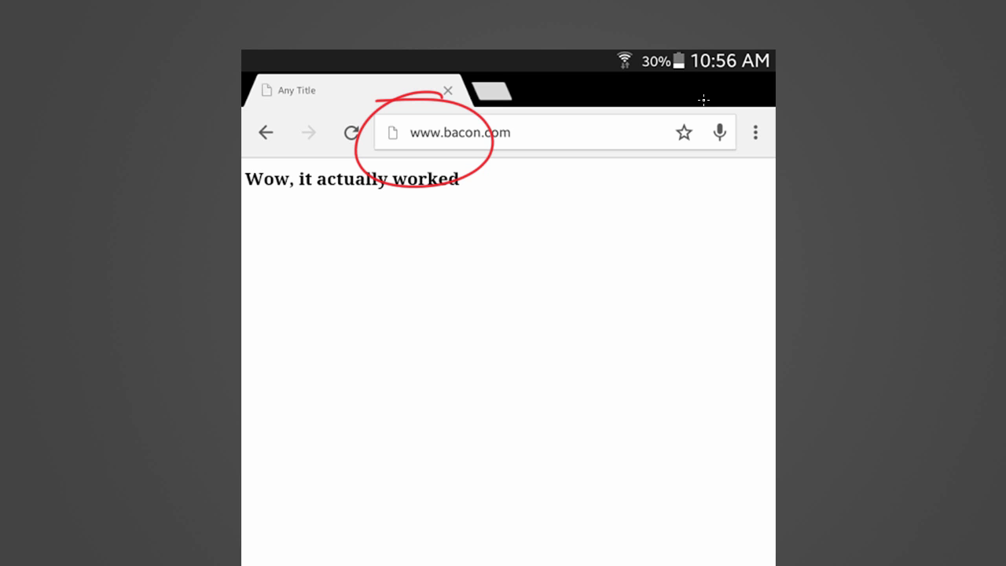
mouse_move(591, 135)
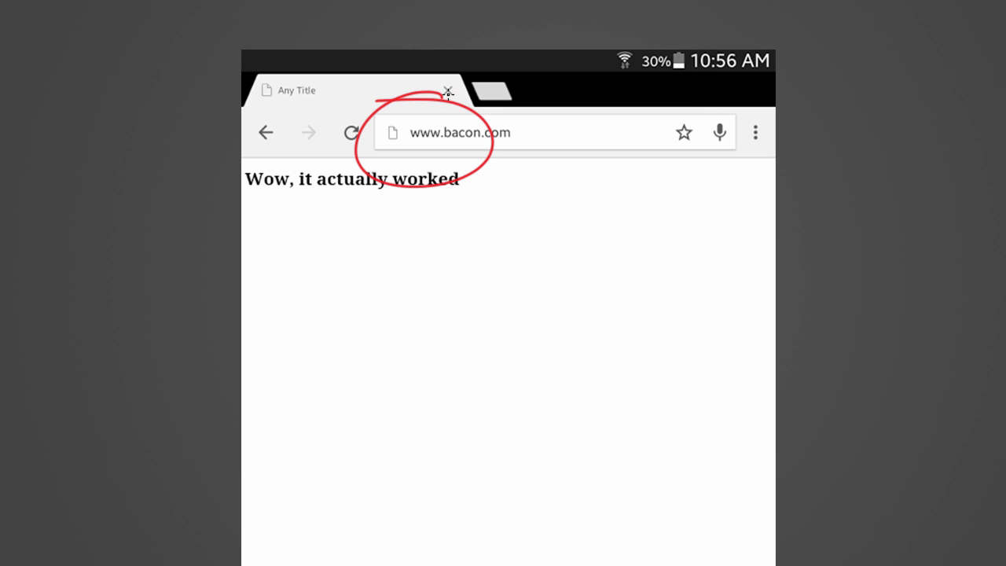
mouse_move(522, 132)
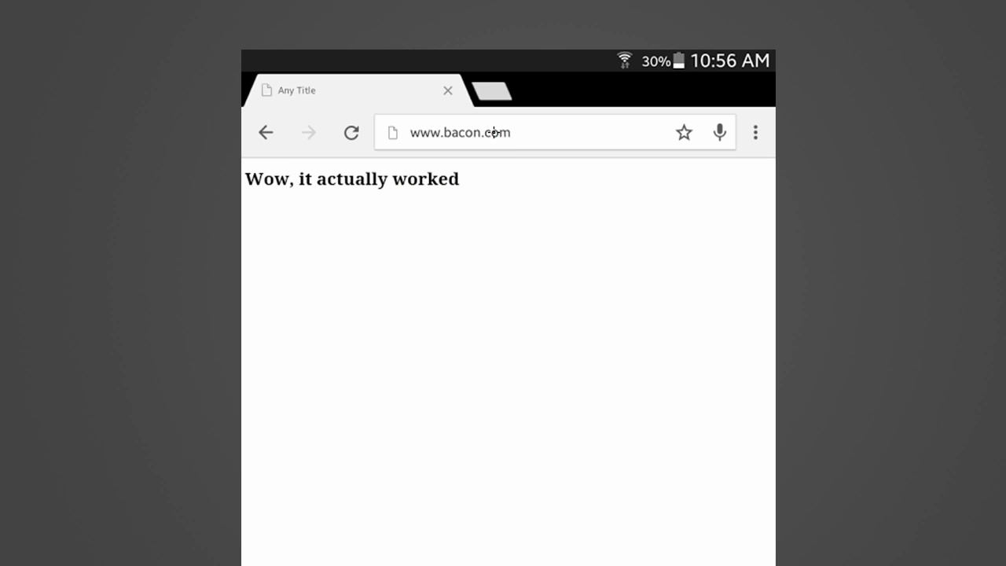
mouse_move(424, 104)
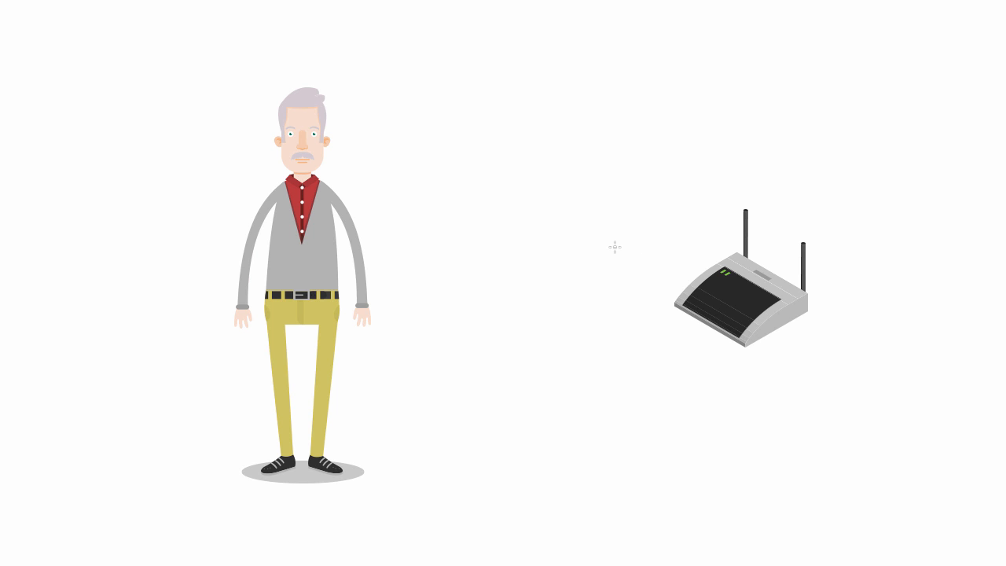
mouse_move(614, 254)
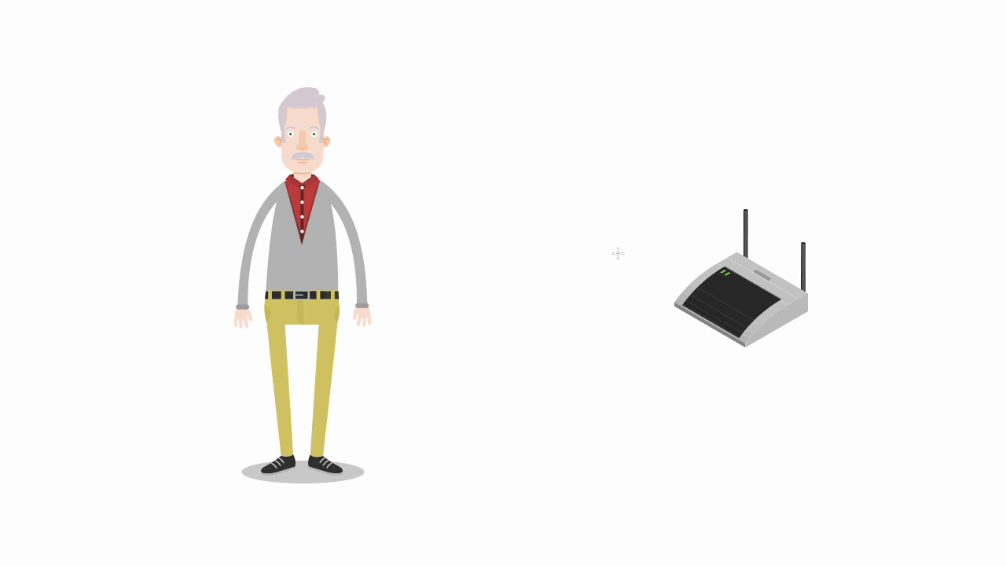
mouse_move(632, 245)
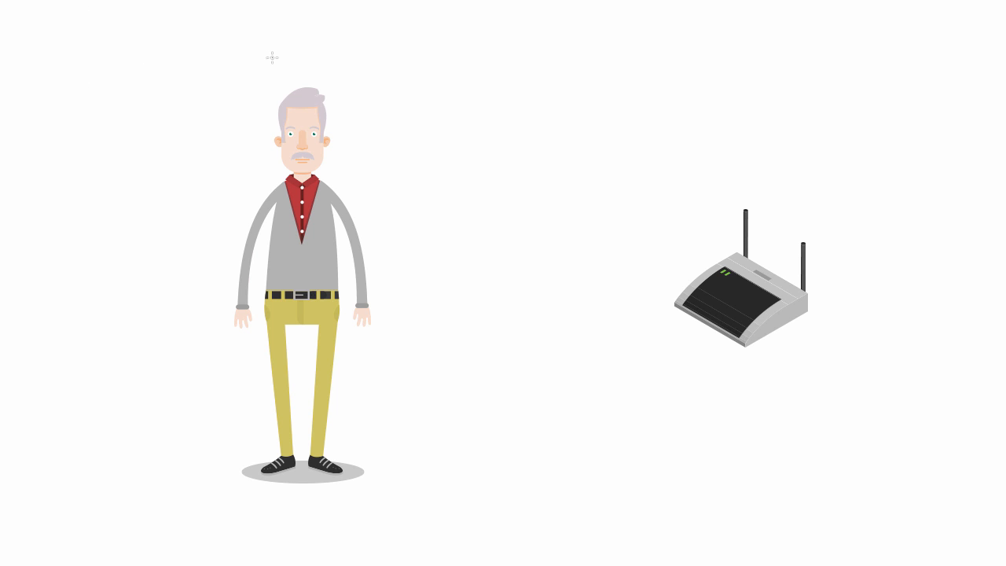
mouse_move(452, 204)
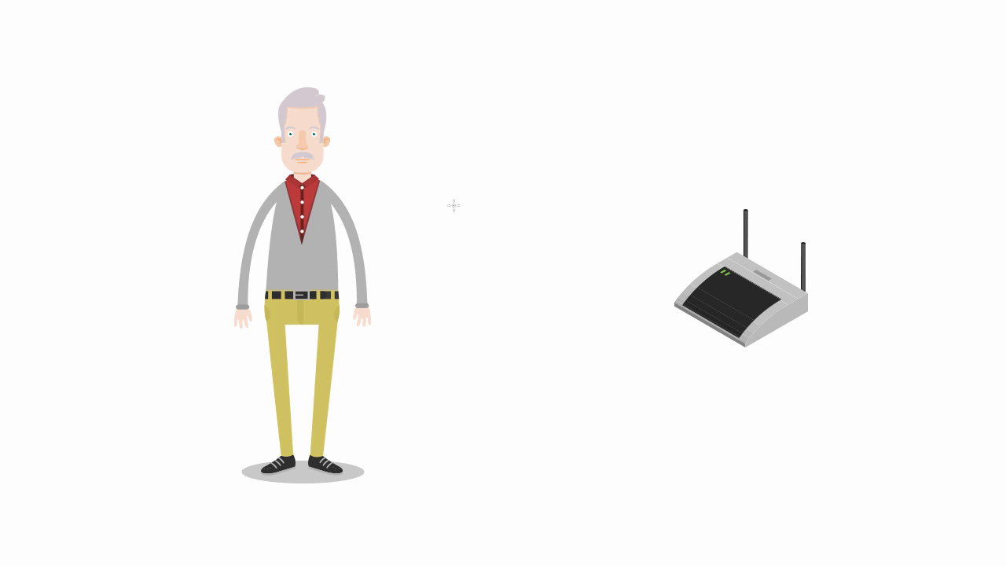
mouse_move(462, 174)
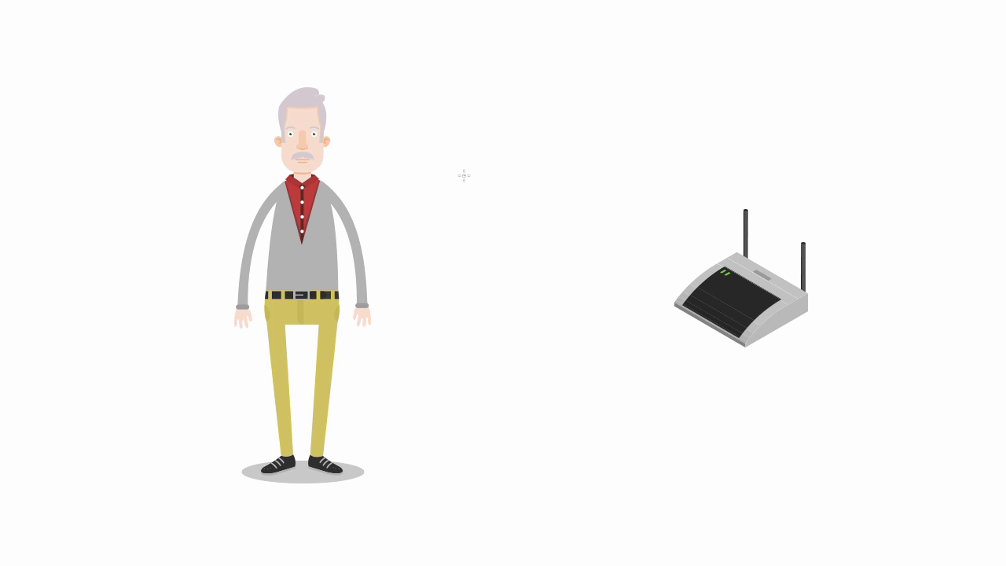
mouse_move(652, 223)
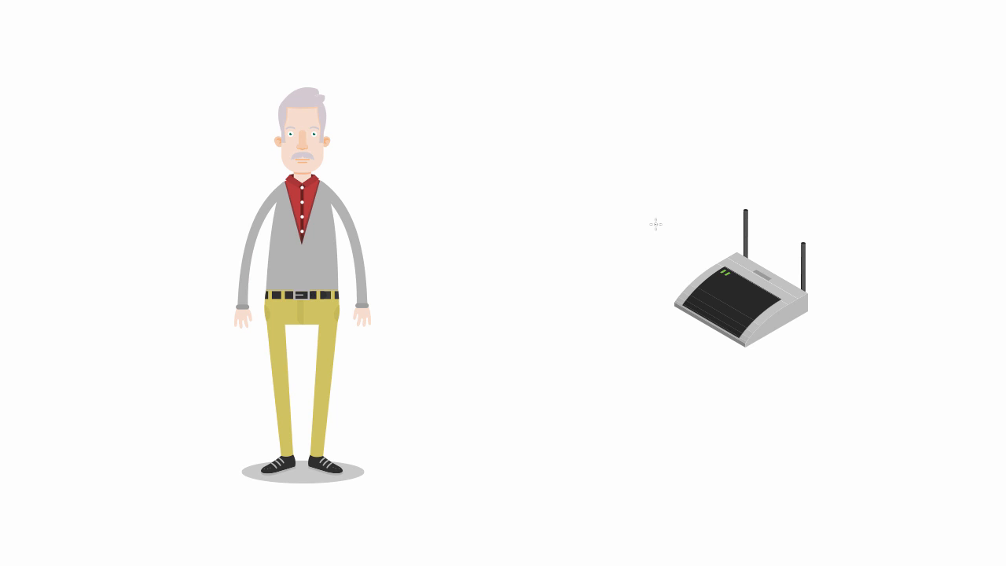
mouse_move(635, 151)
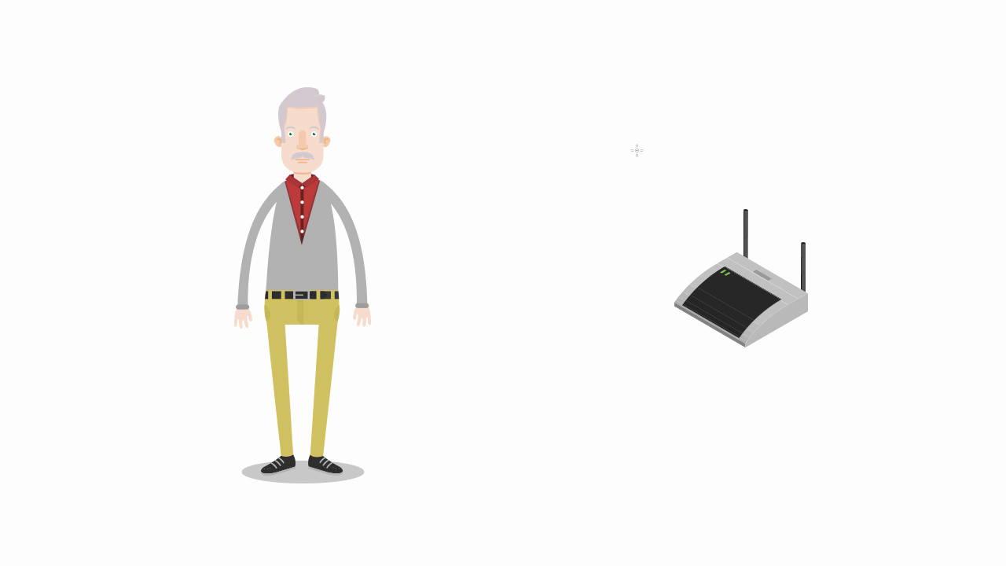
mouse_move(535, 114)
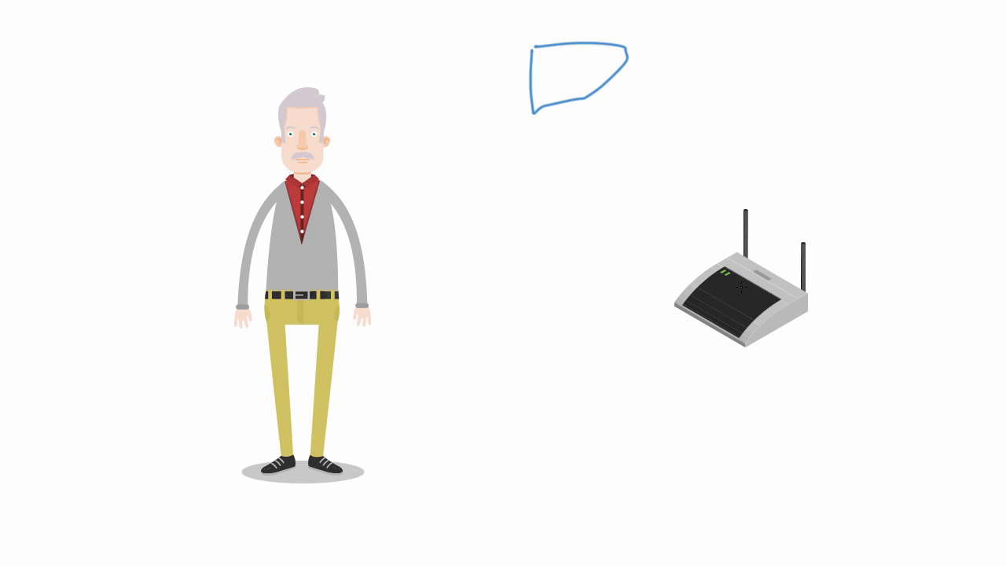
left_click_drag(553, 110, 707, 283)
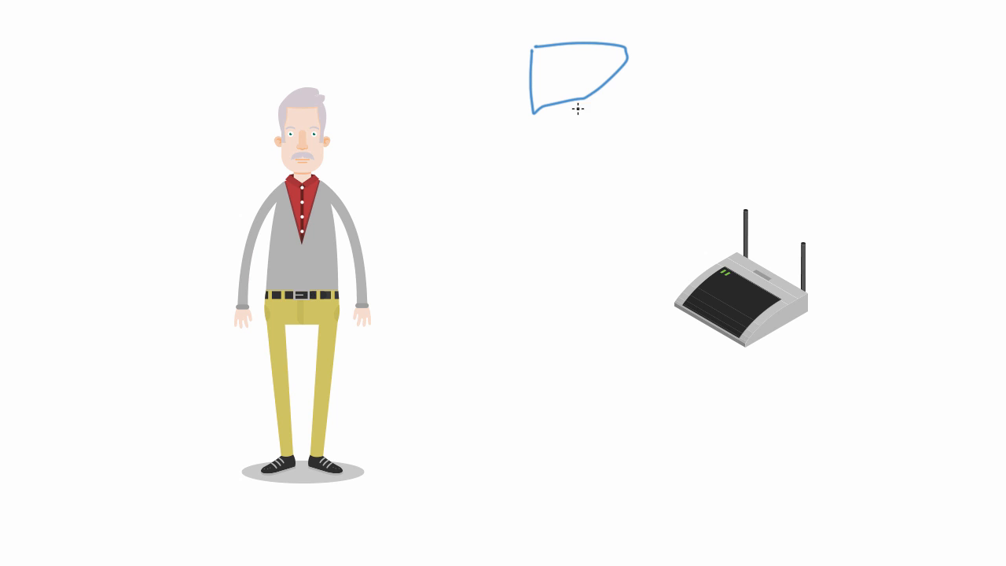
mouse_move(522, 126)
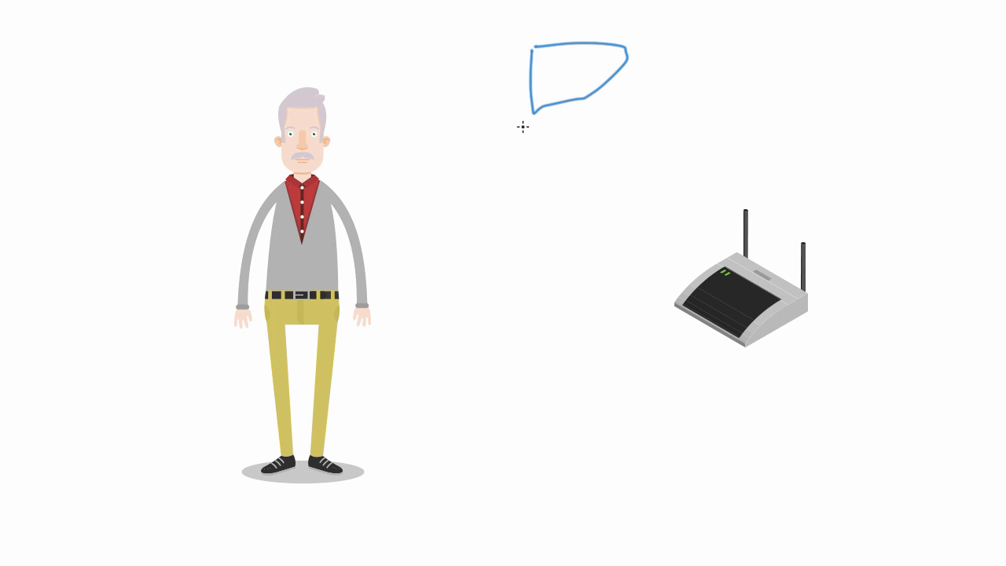
mouse_move(514, 126)
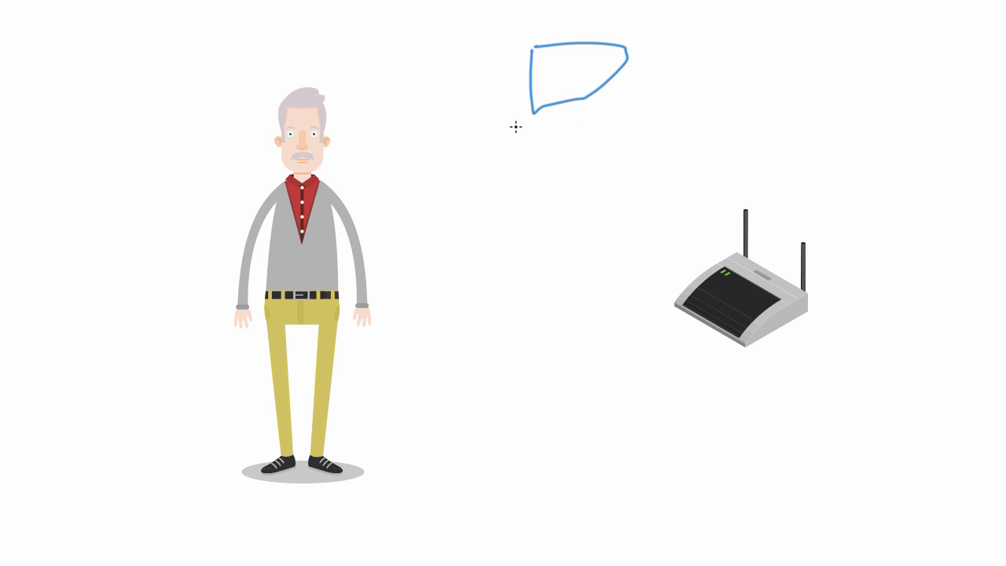
mouse_move(506, 116)
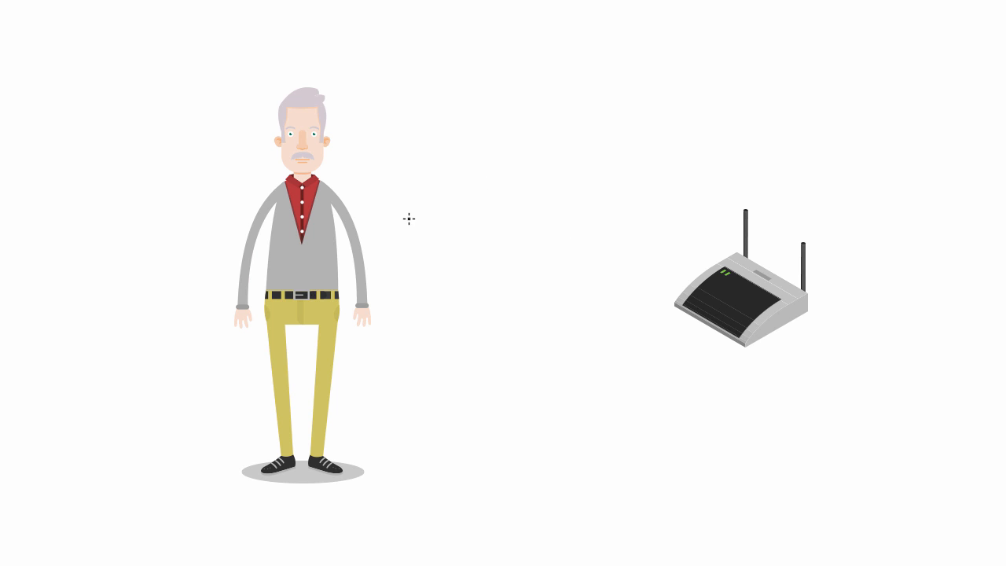
mouse_move(534, 190)
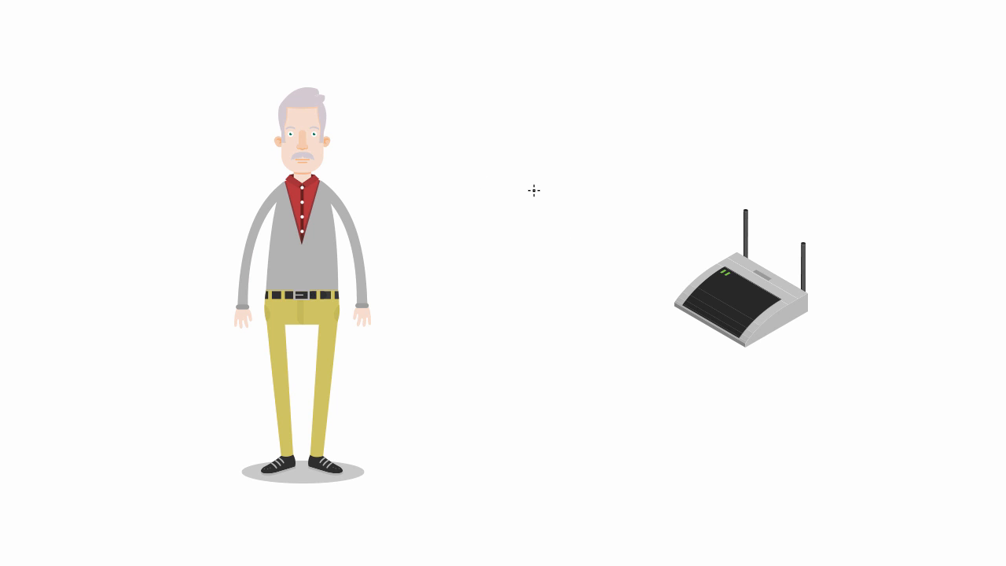
mouse_move(531, 189)
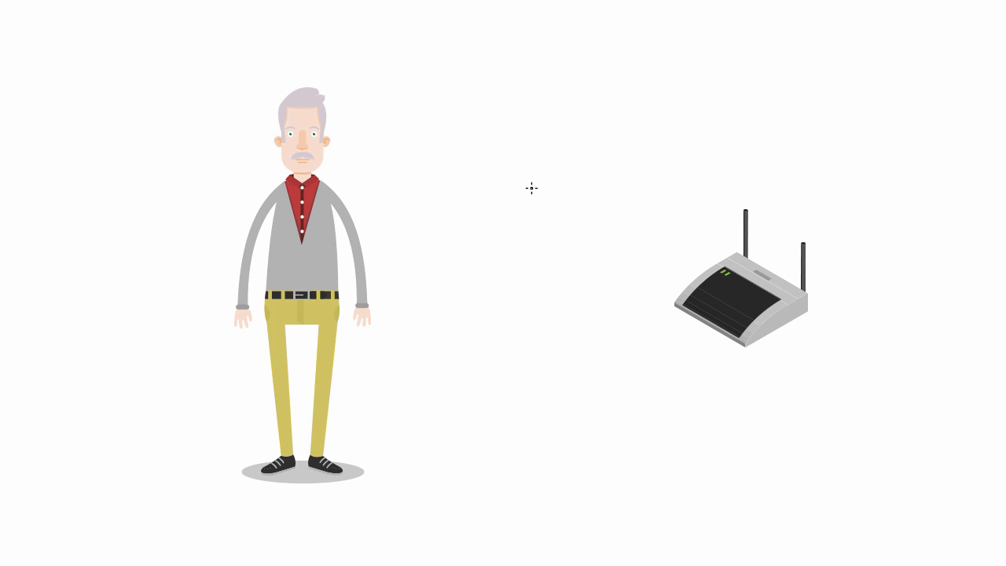
mouse_move(535, 179)
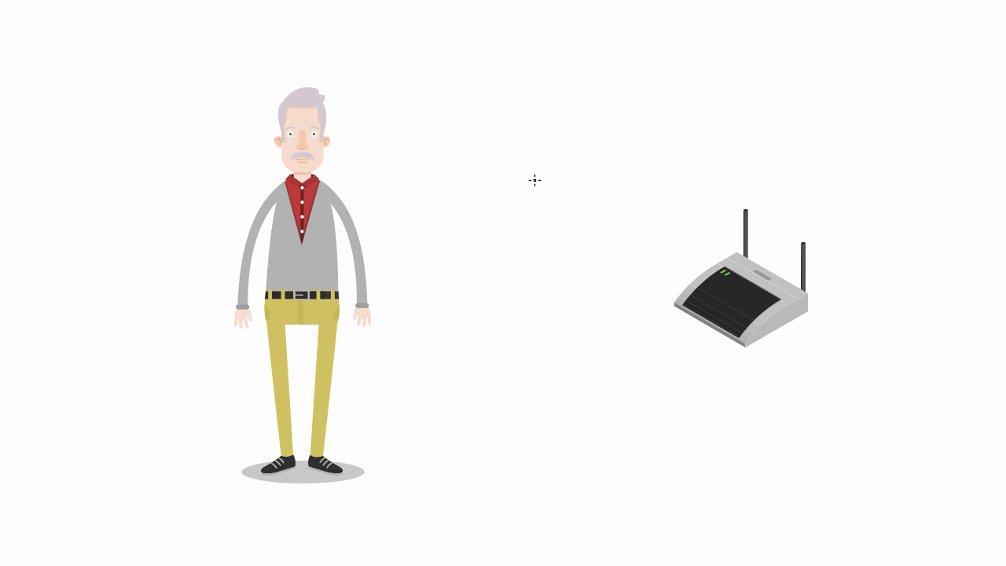
mouse_move(372, 95)
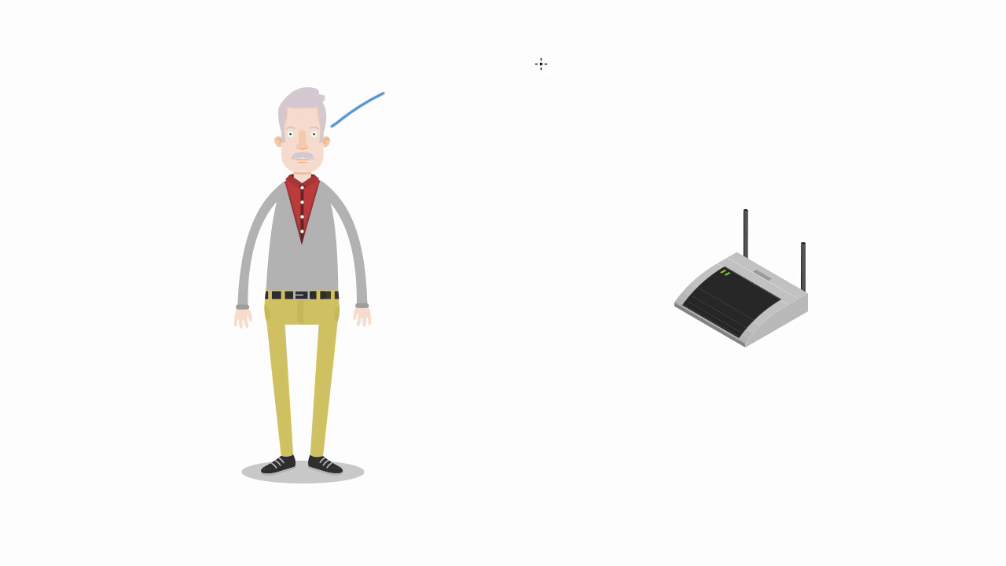
mouse_move(526, 160)
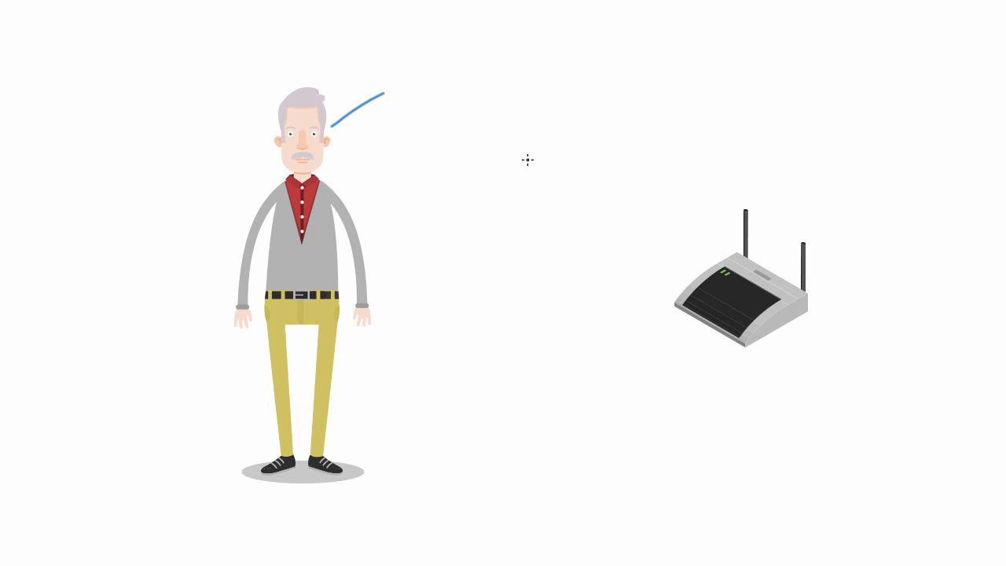
mouse_move(509, 166)
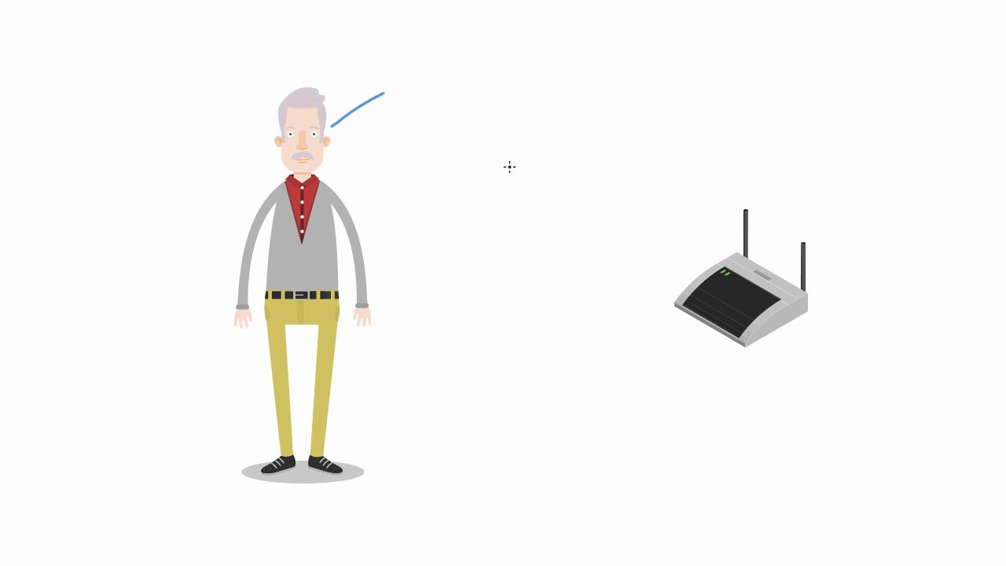
mouse_move(506, 162)
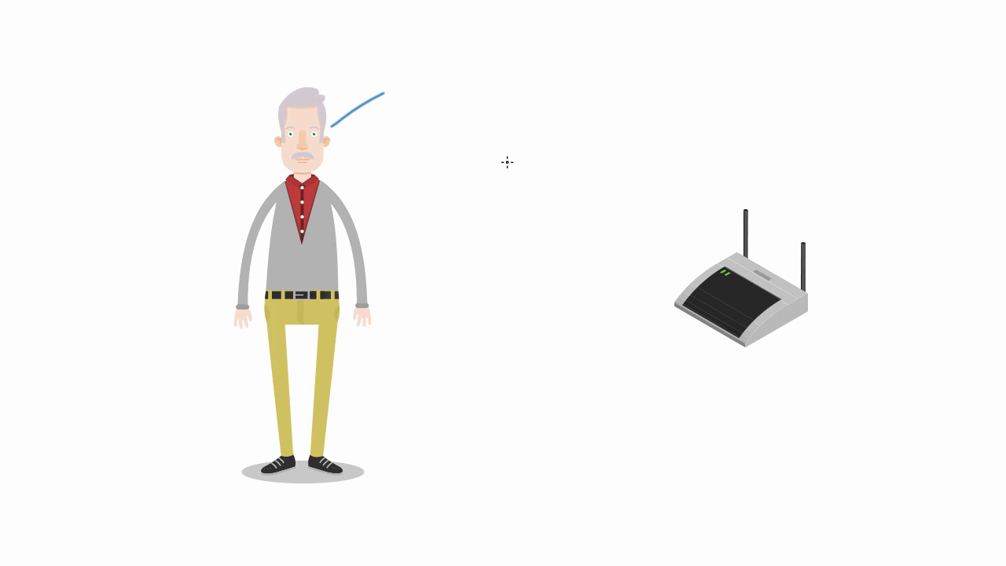
mouse_move(718, 223)
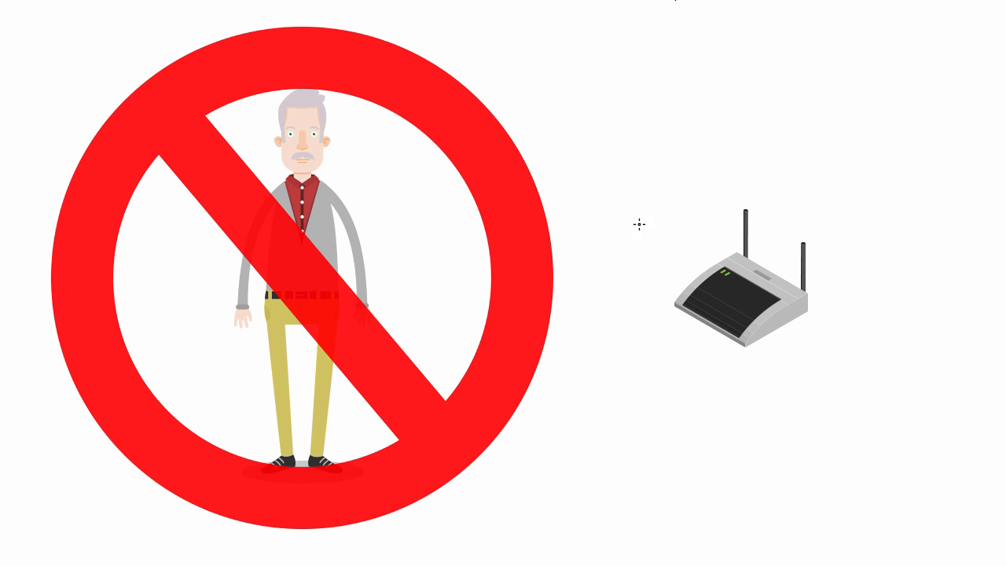
mouse_move(657, 216)
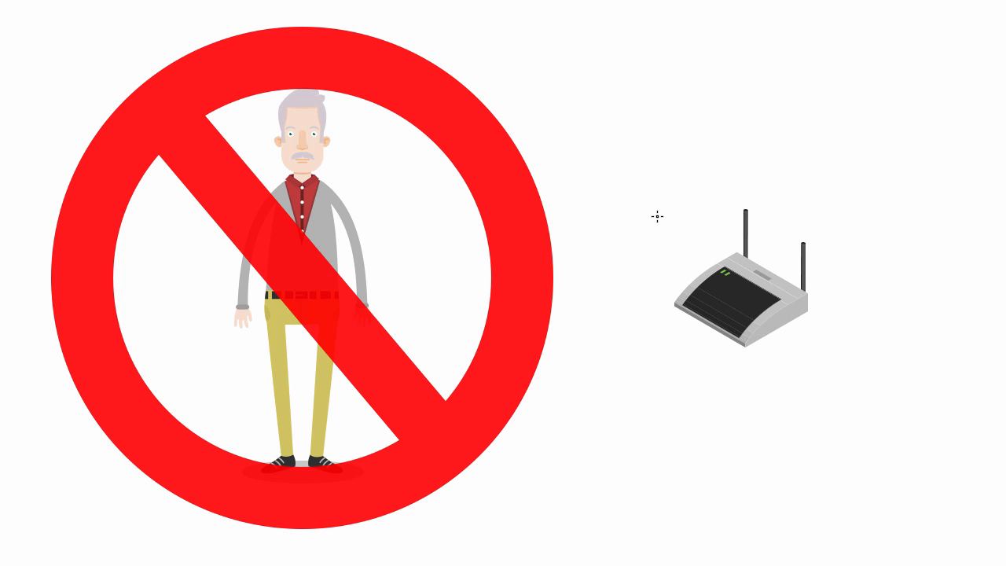